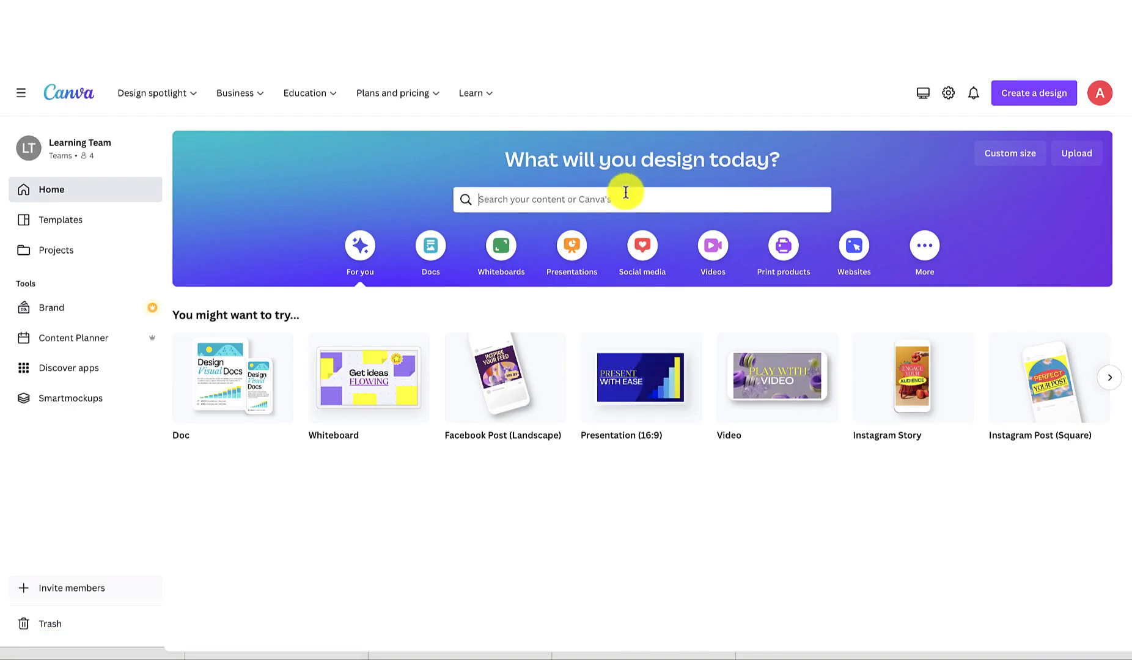
# - Search 'youtube' from the home page and choose the YouTube Thumbnail templates
pyautogui.write('youtub')
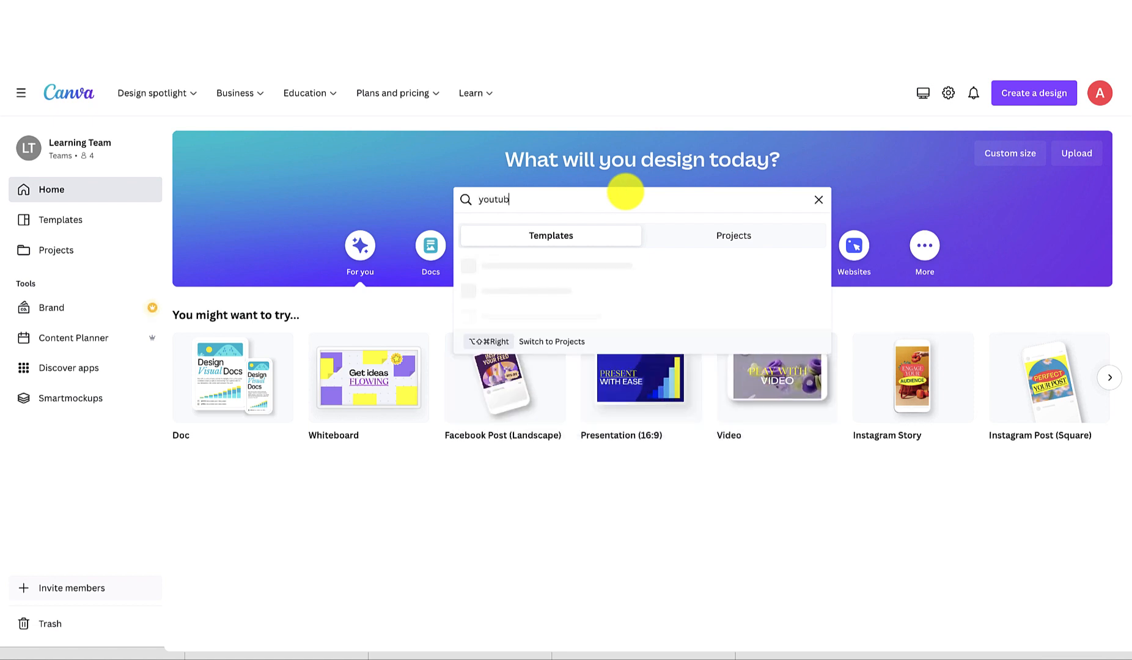
pyautogui.write('e')
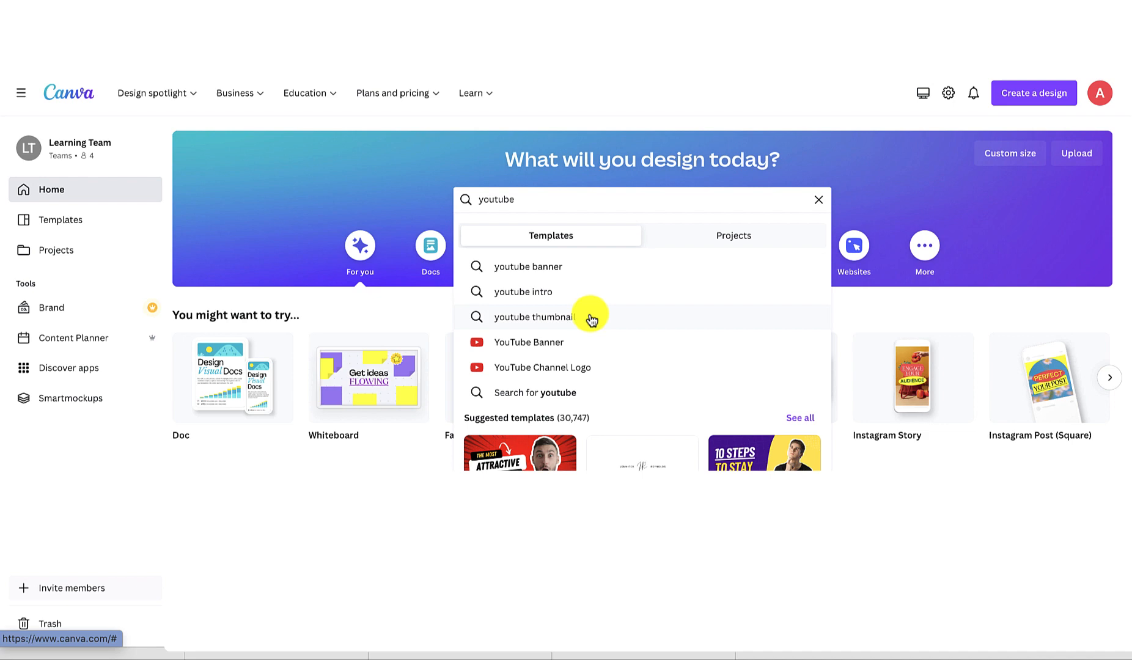
pyautogui.click(537, 316)
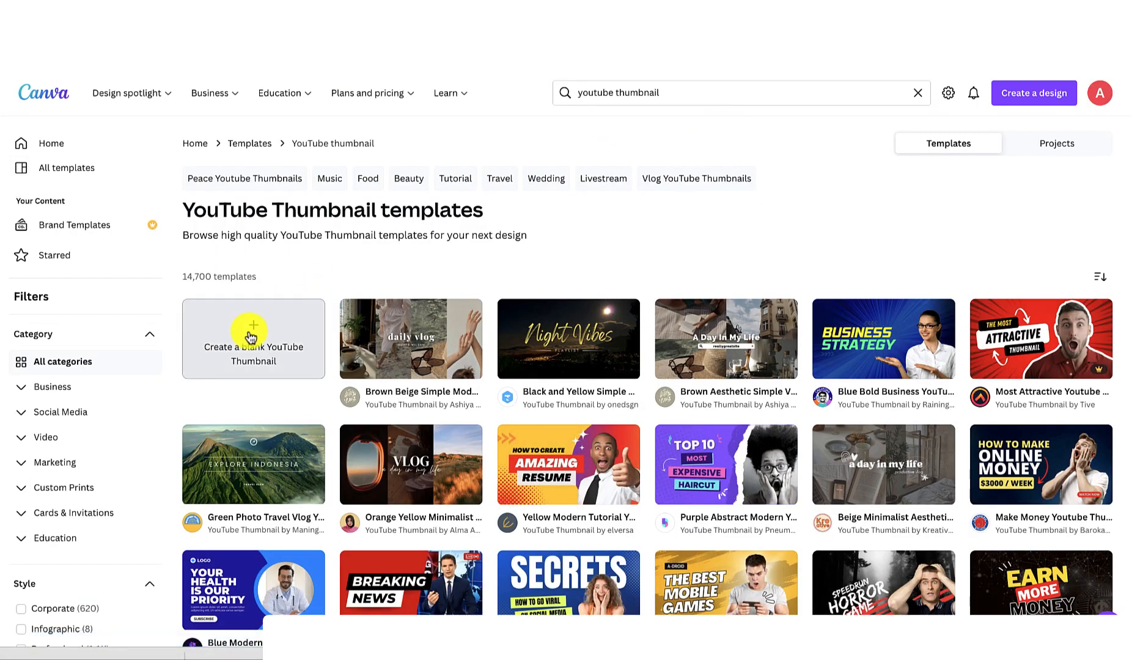
# - Start a blank YouTube Thumbnail and strip the portrait photo's background with BG Remover
pyautogui.click(253, 339)
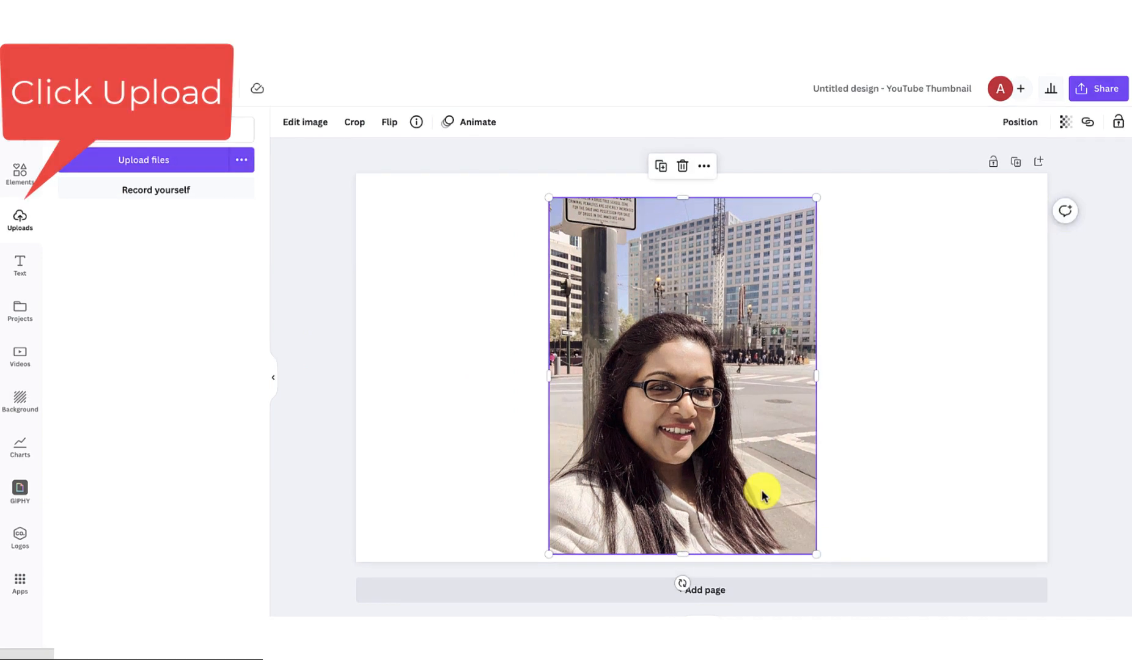
pyautogui.click(305, 121)
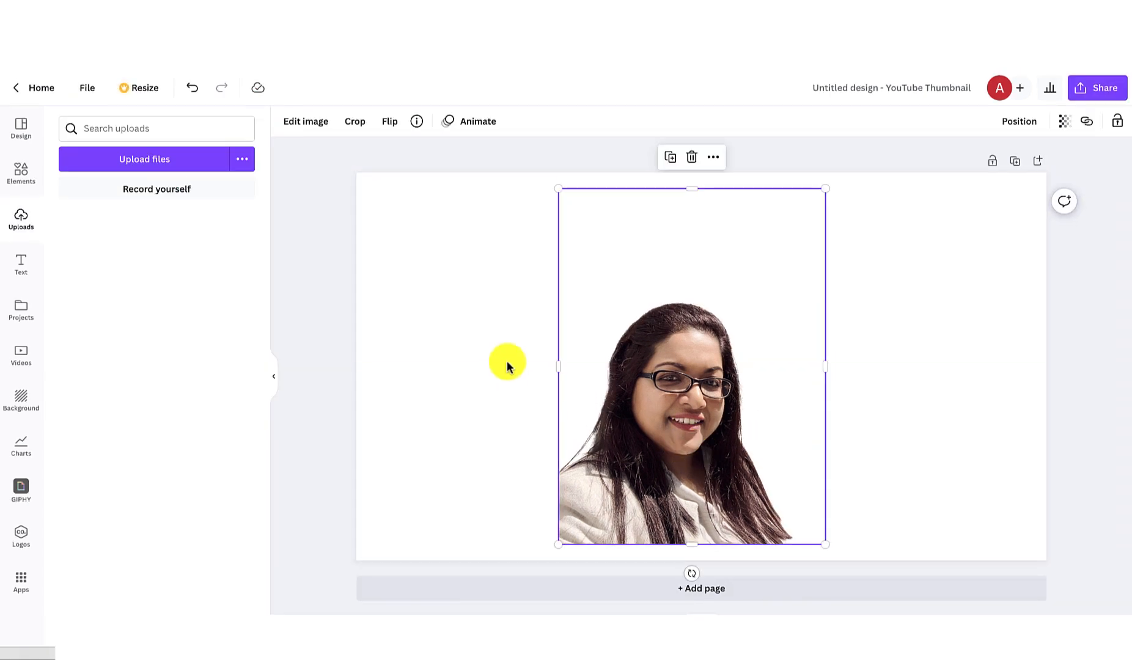
# - Give the thumbnail page a solid blue background colour
pyautogui.click(208, 395)
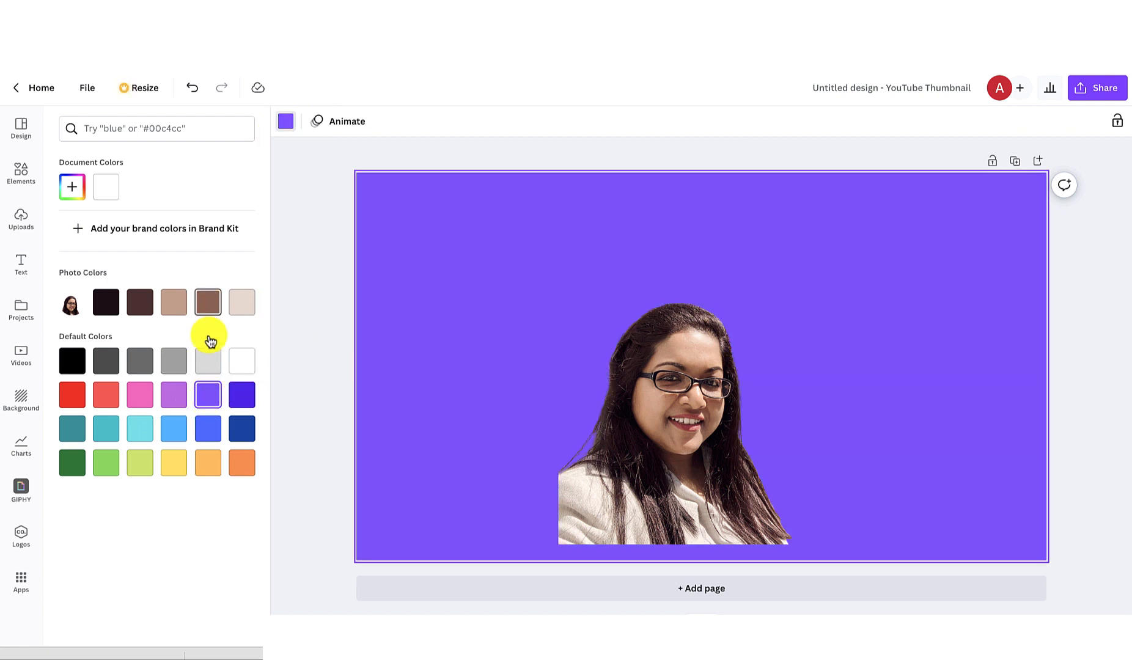
pyautogui.click(207, 427)
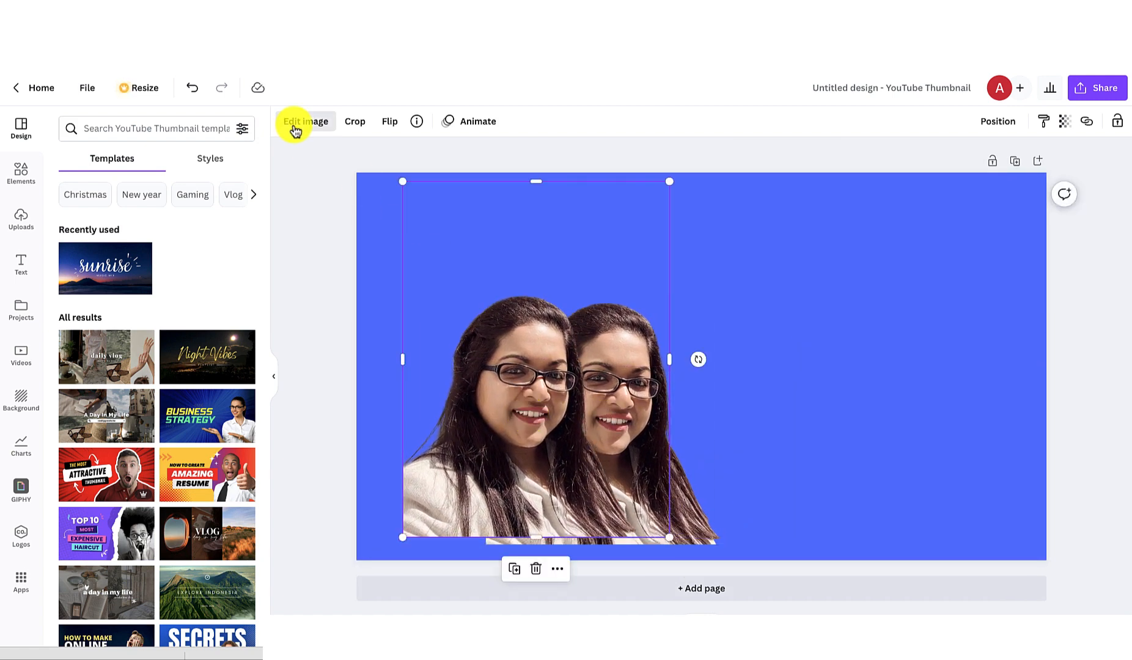
# - Push the duplicate portrait's Brightness and Contrast to maximum so it becomes a white silhouette
pyautogui.click(306, 121)
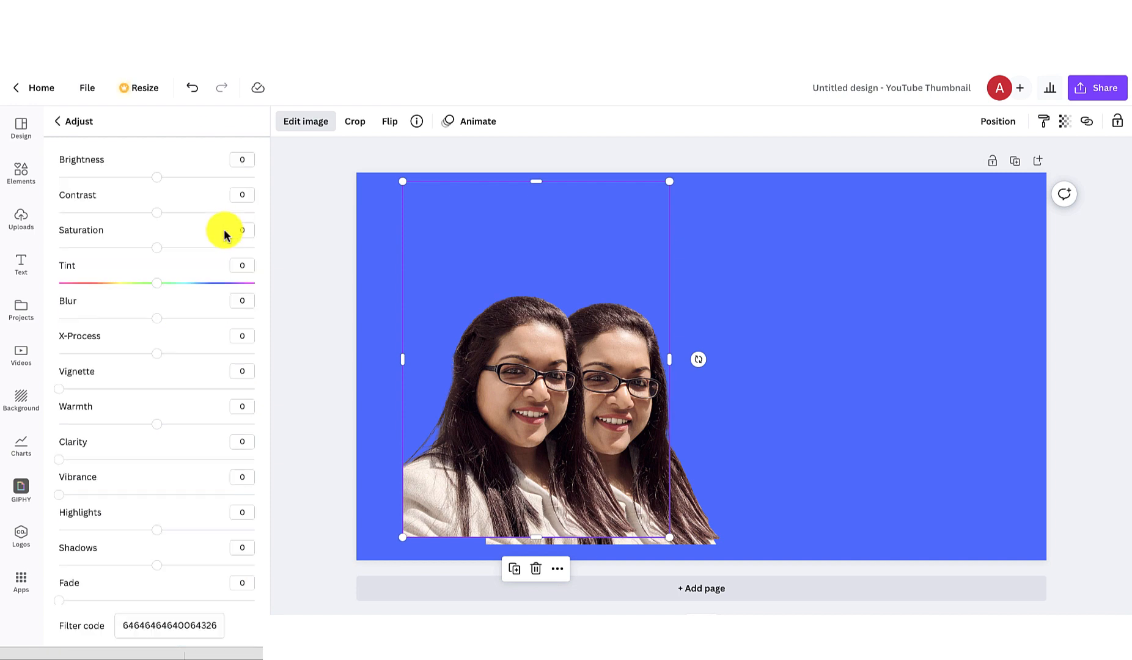
pyautogui.moveTo(158, 284); pyautogui.dragTo(69, 284)
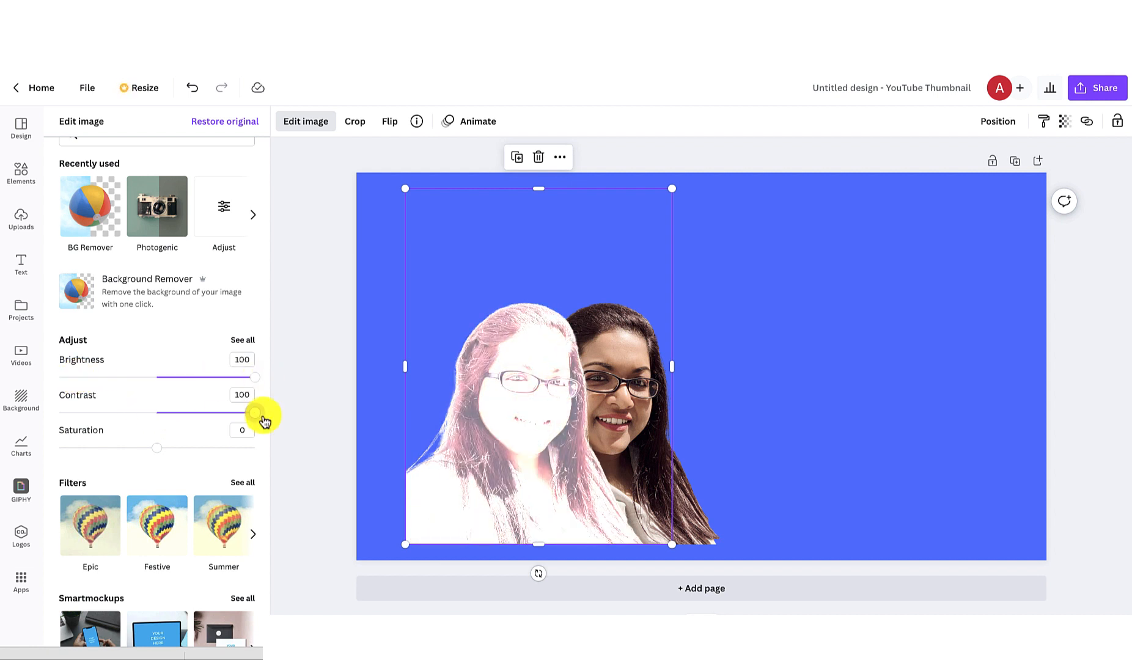
pyautogui.moveTo(158, 447); pyautogui.dragTo(59, 448)
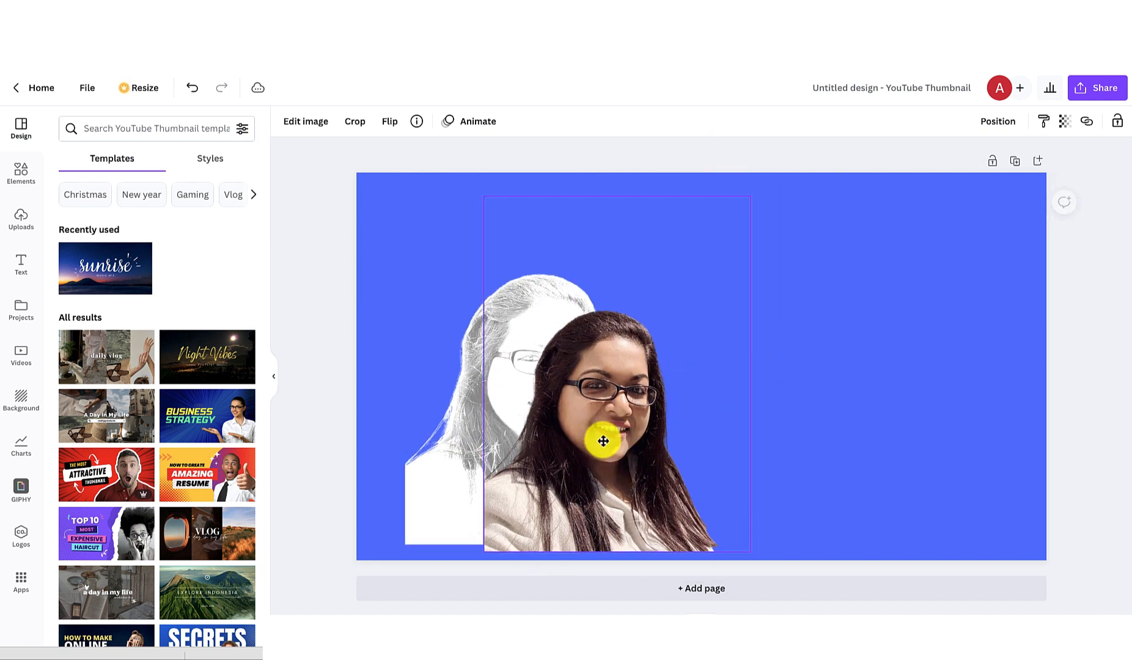
# - Overlay the portrait on its white copy as an outline and move both to the bottom-left corner
pyautogui.moveTo(603, 441); pyautogui.dragTo(547, 462)
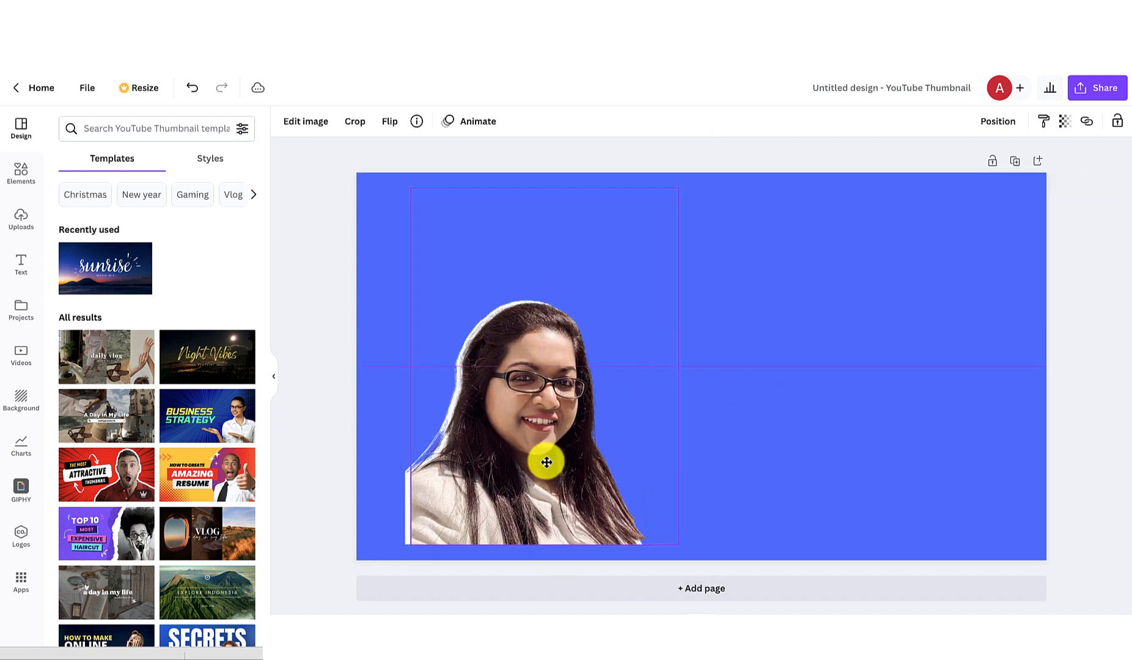
pyautogui.moveTo(547, 462); pyautogui.dragTo(394, 536)
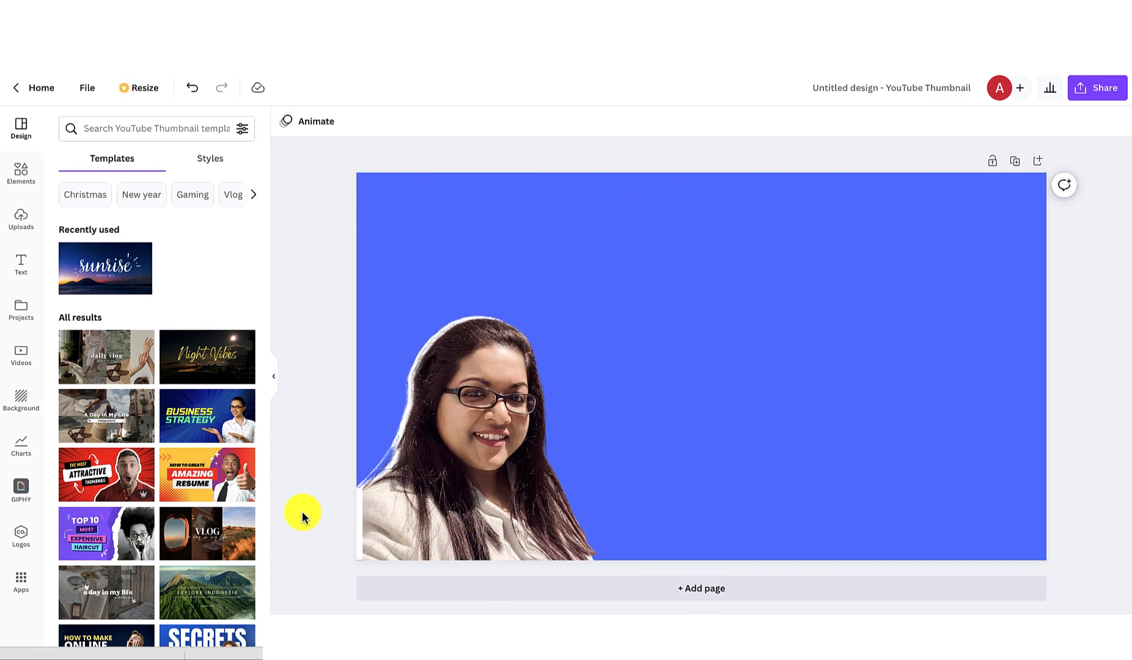
pyautogui.click(21, 264)
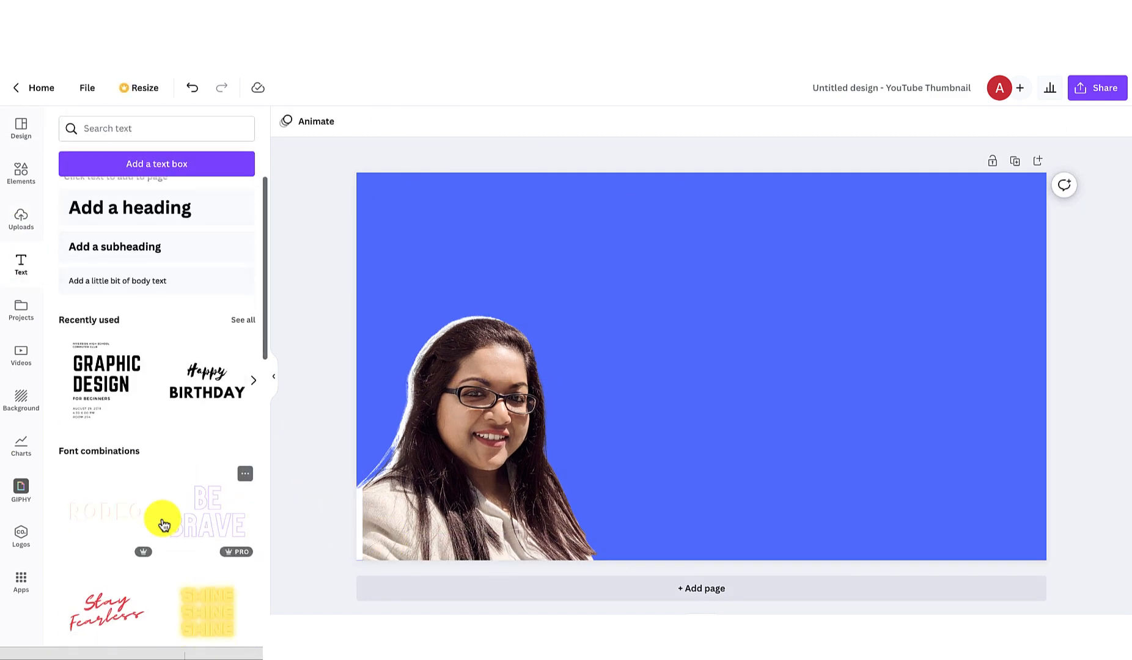
# - Add a font-combination text block and begin editing it into the video title
pyautogui.click(105, 313)
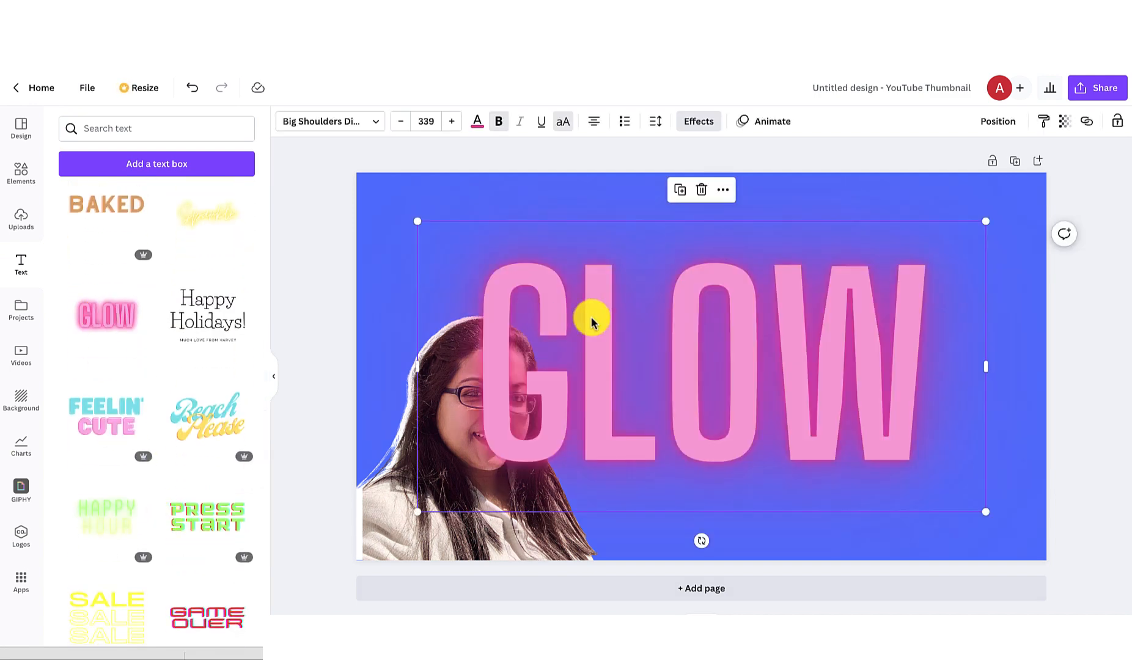
pyautogui.click(699, 190)
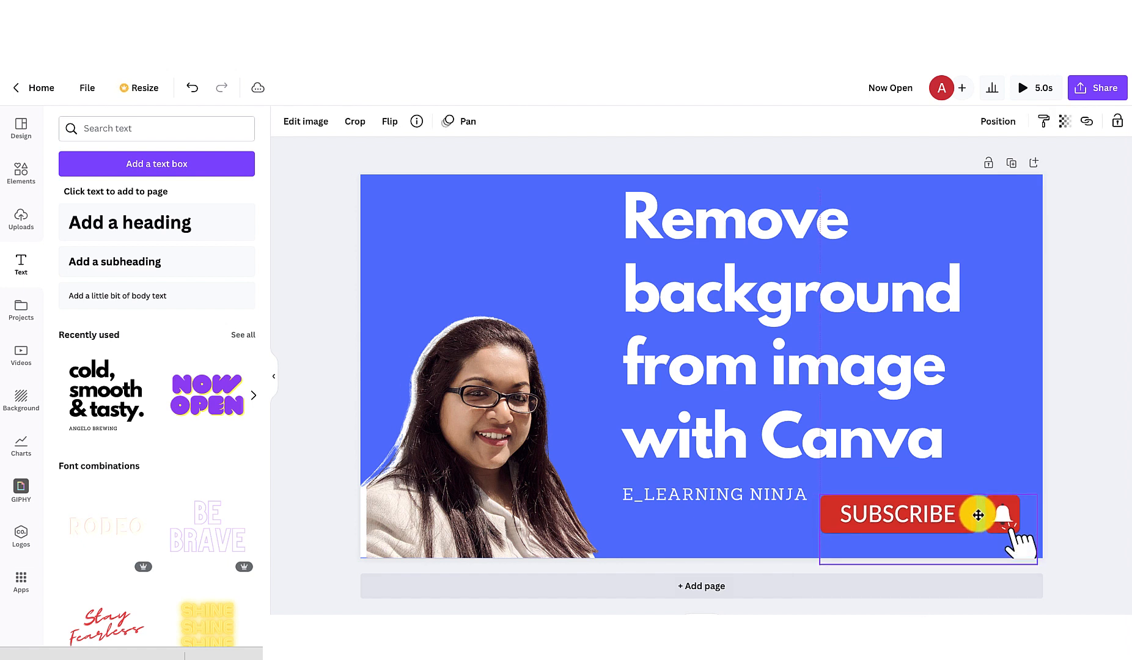
# - Deselect the subscribe graphic and expand the download File type list
pyautogui.click(927, 514)
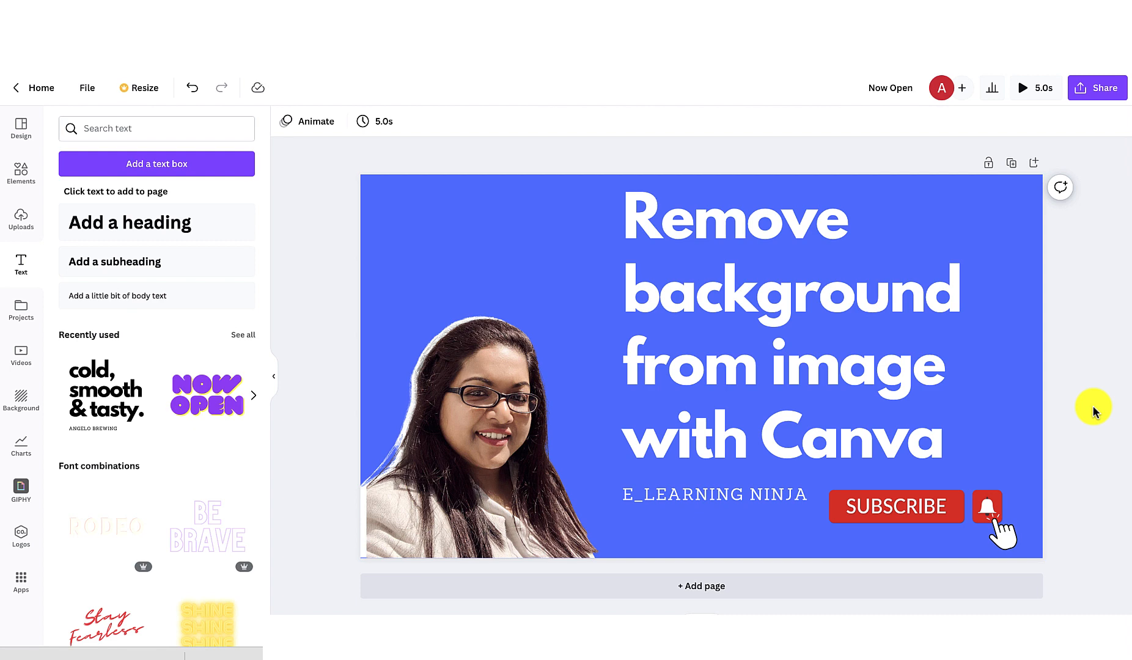
pyautogui.click(996, 175)
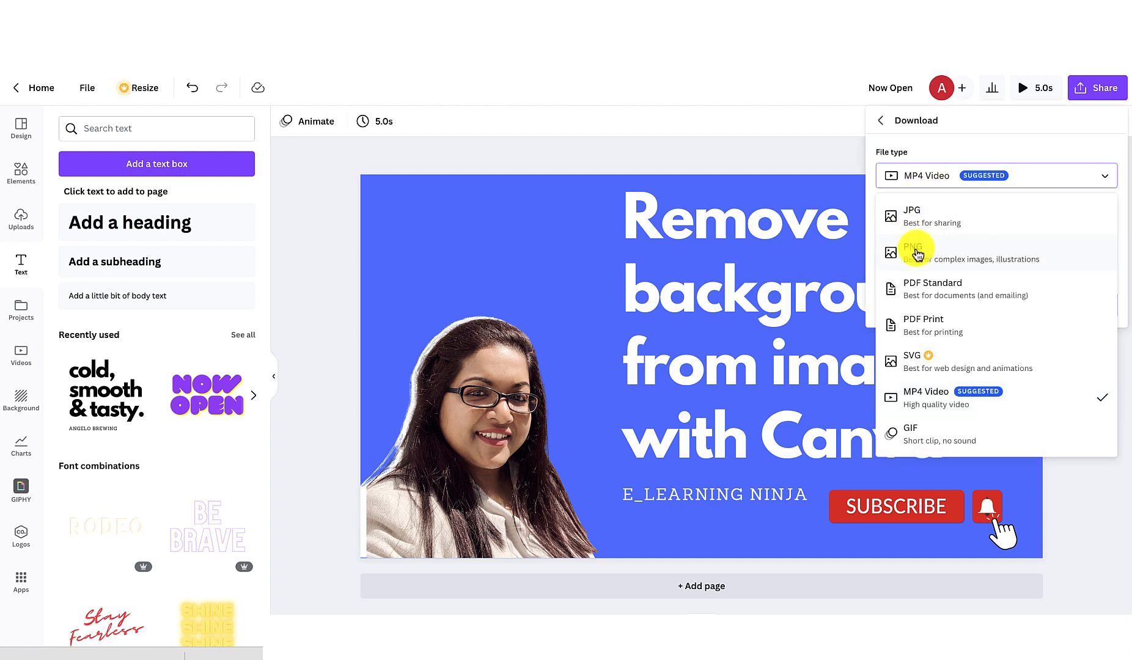